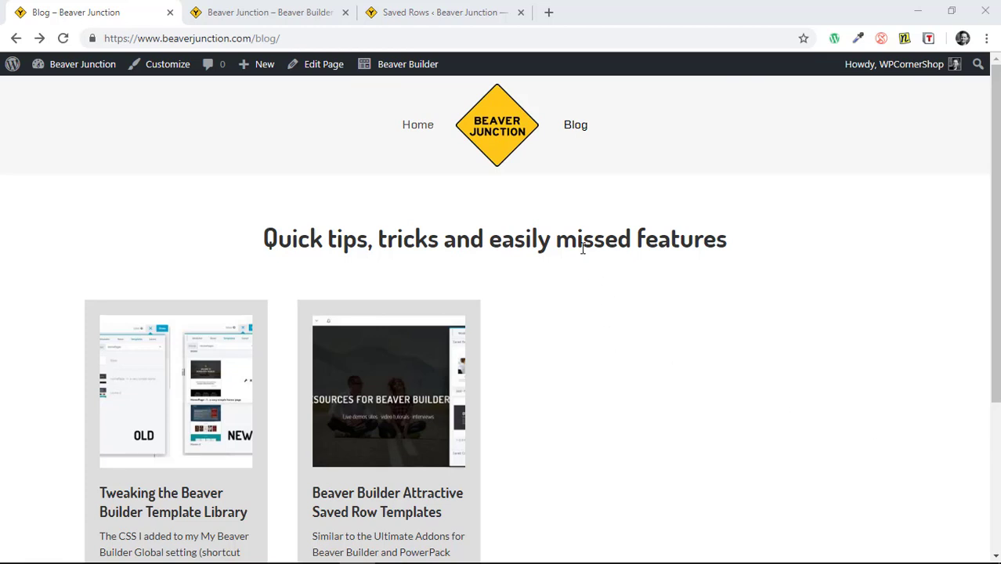
mouse_move(269, 220)
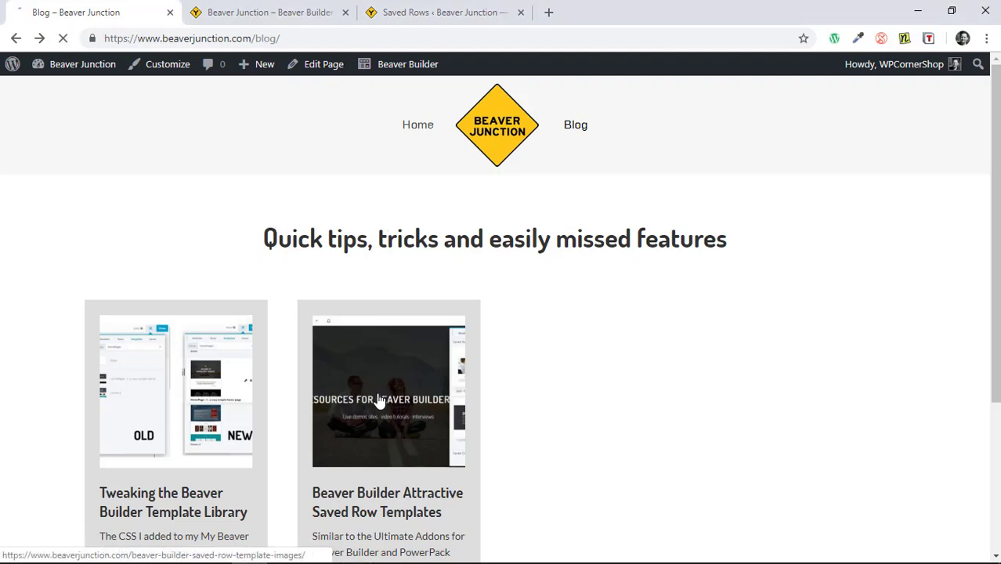
- Read the saved row templates post's tips on 340×170 thumbnails and template order
click(378, 396)
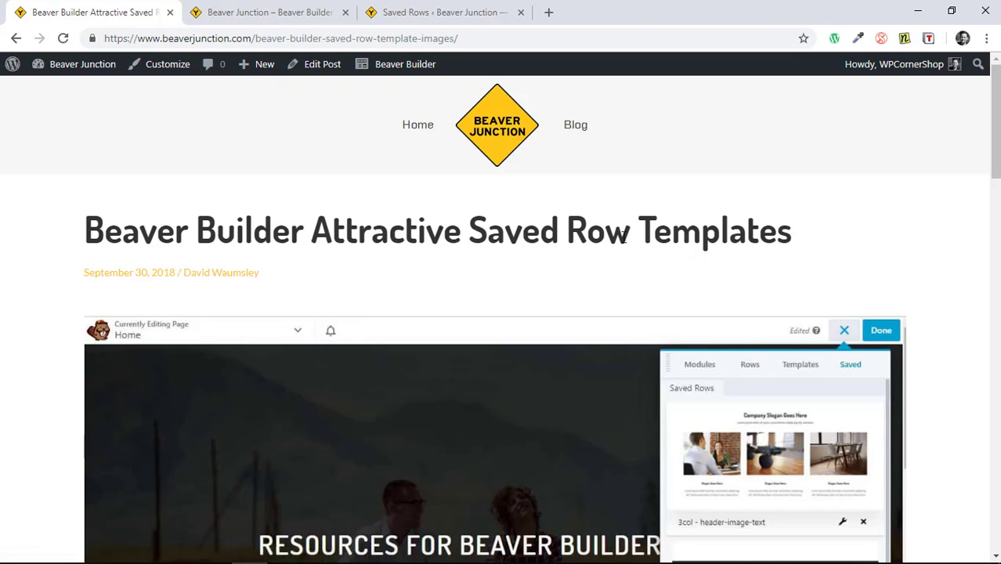
scroll(down, 3)
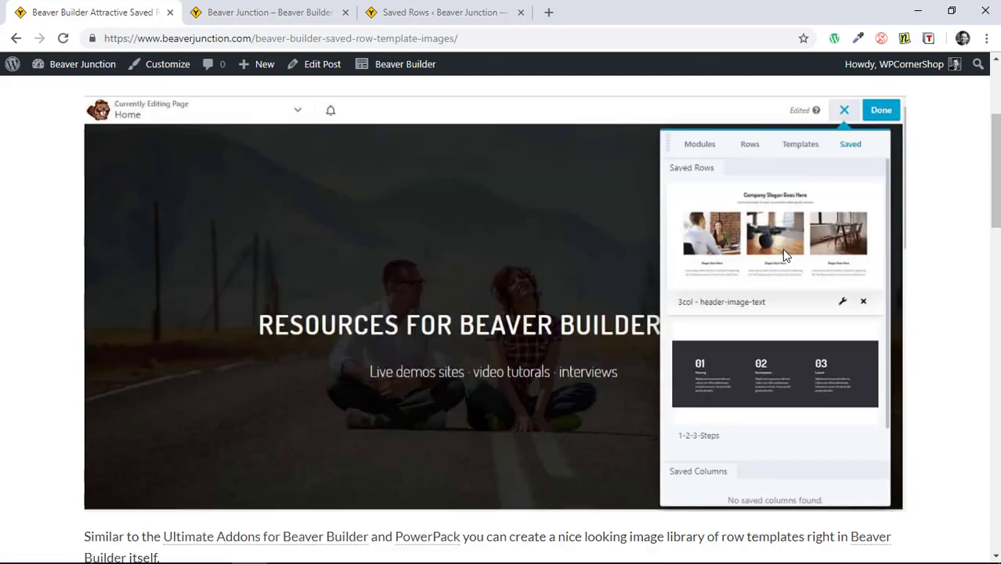
mouse_move(738, 335)
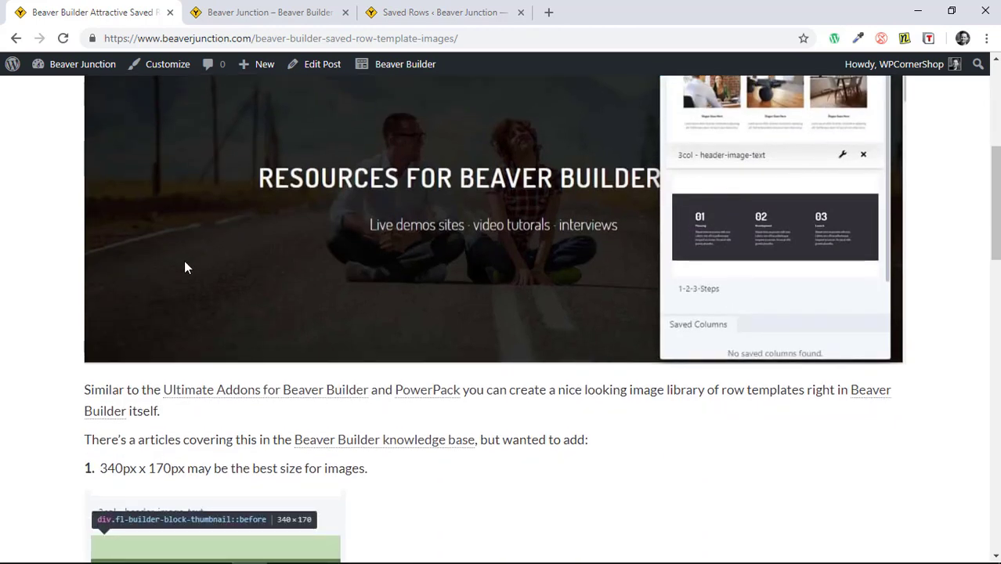
mouse_move(132, 383)
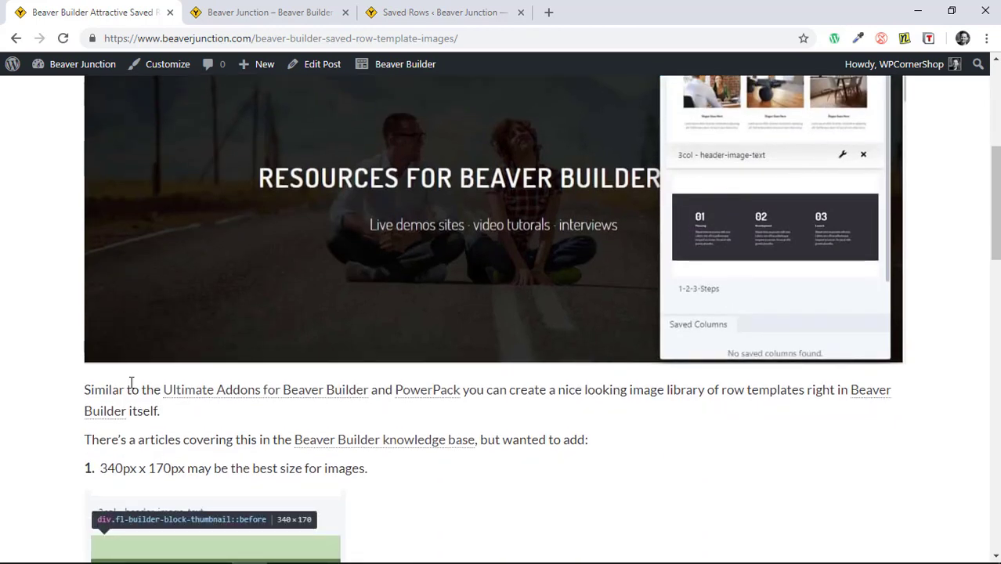
mouse_move(356, 401)
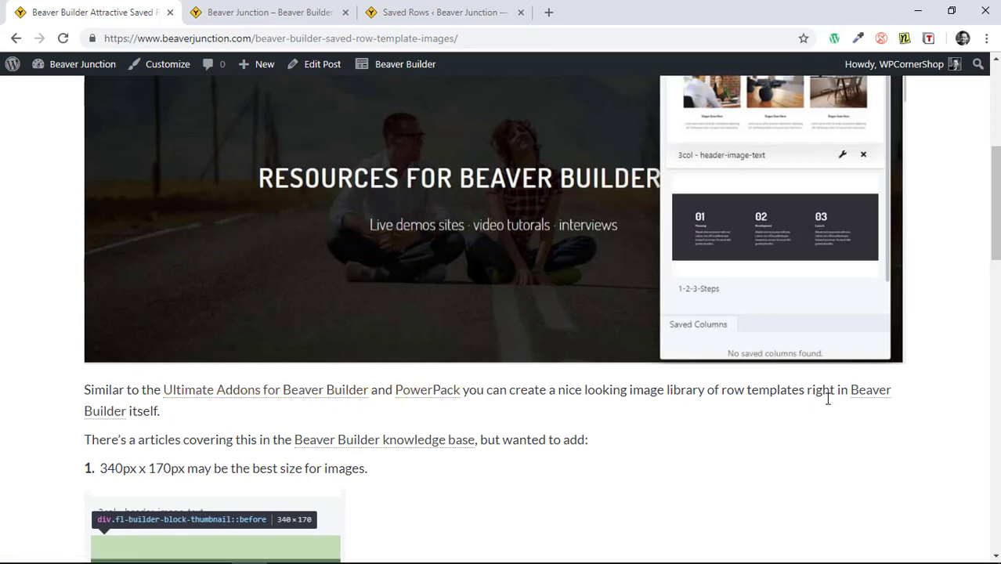
mouse_move(165, 439)
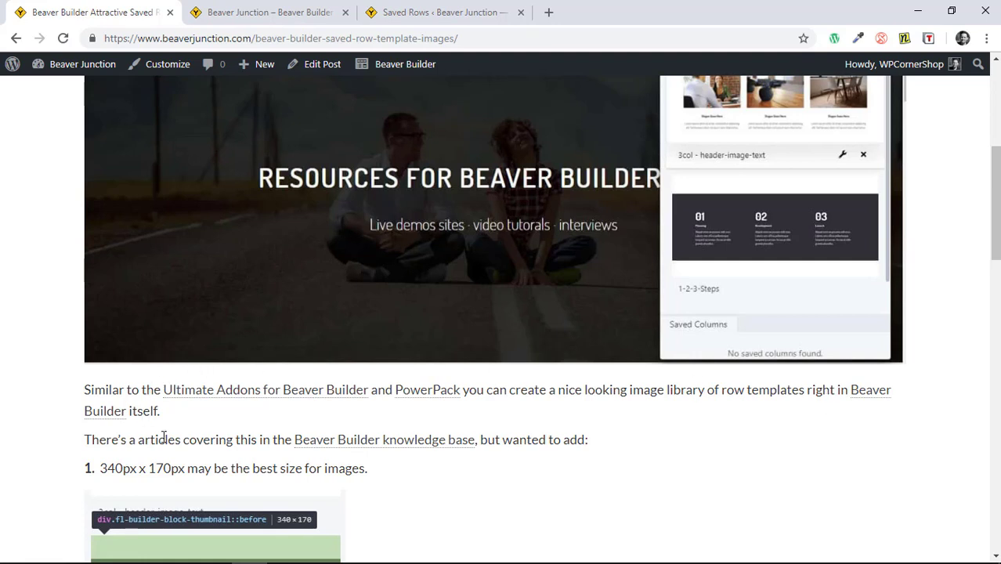
mouse_move(371, 446)
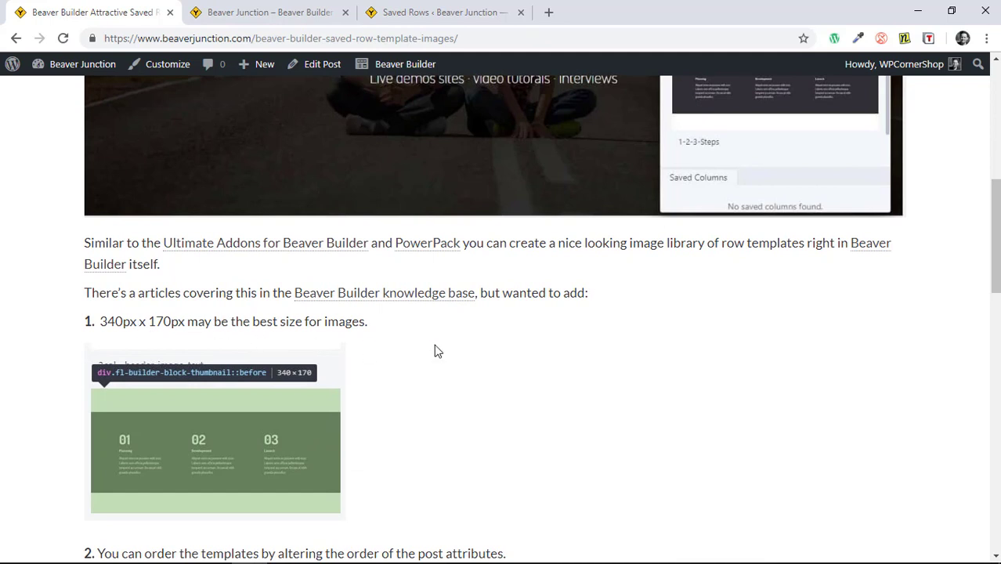
scroll(down, 3)
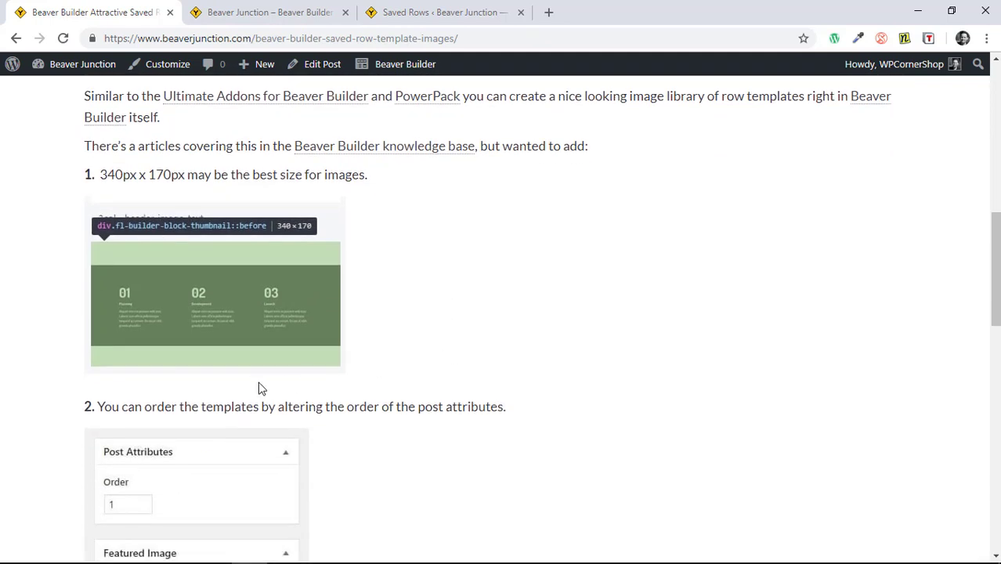
mouse_move(455, 408)
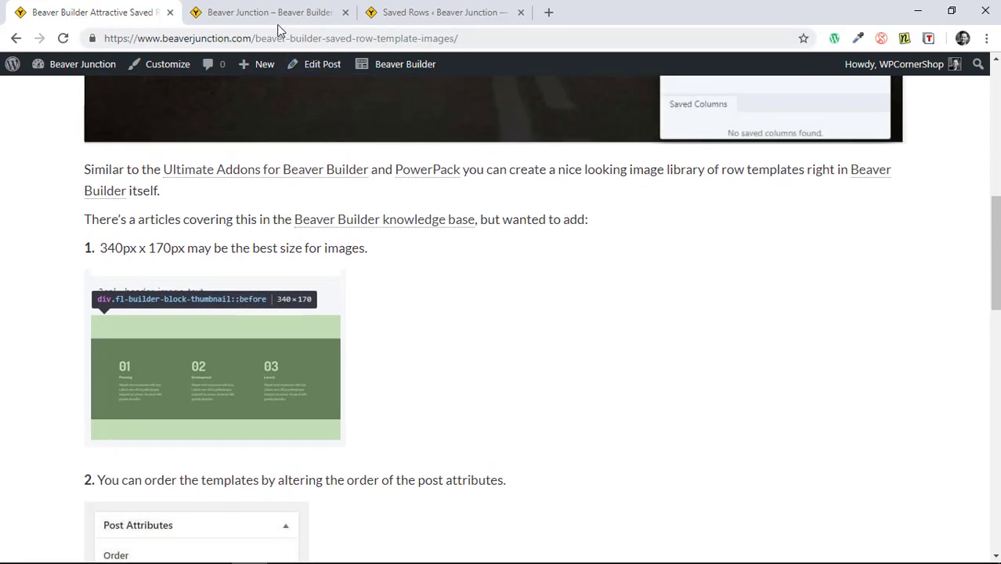
- List the Home page builder's saved rows: 123-Steps and 3col - header-image-text
click(267, 12)
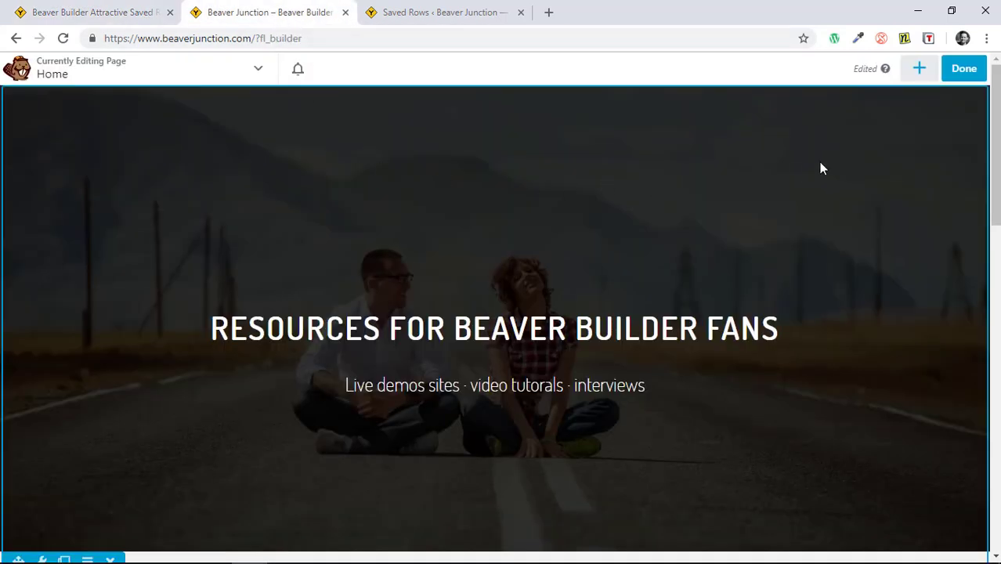
click(918, 68)
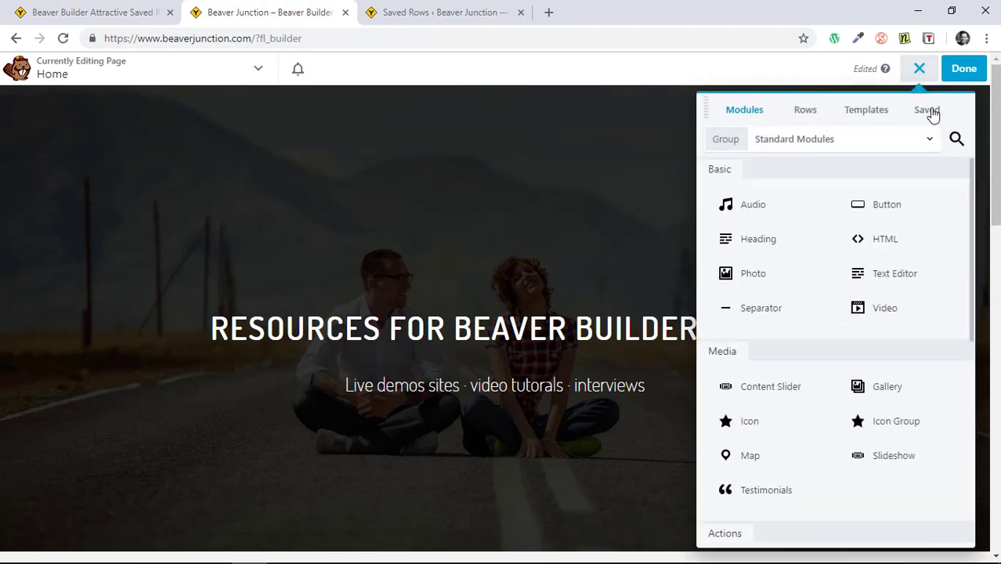
click(927, 110)
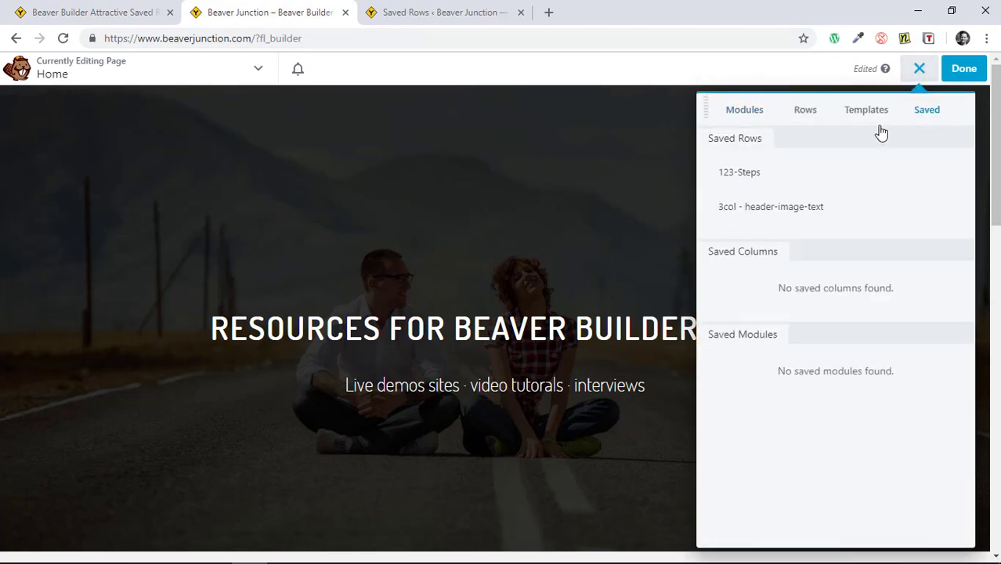
mouse_move(815, 172)
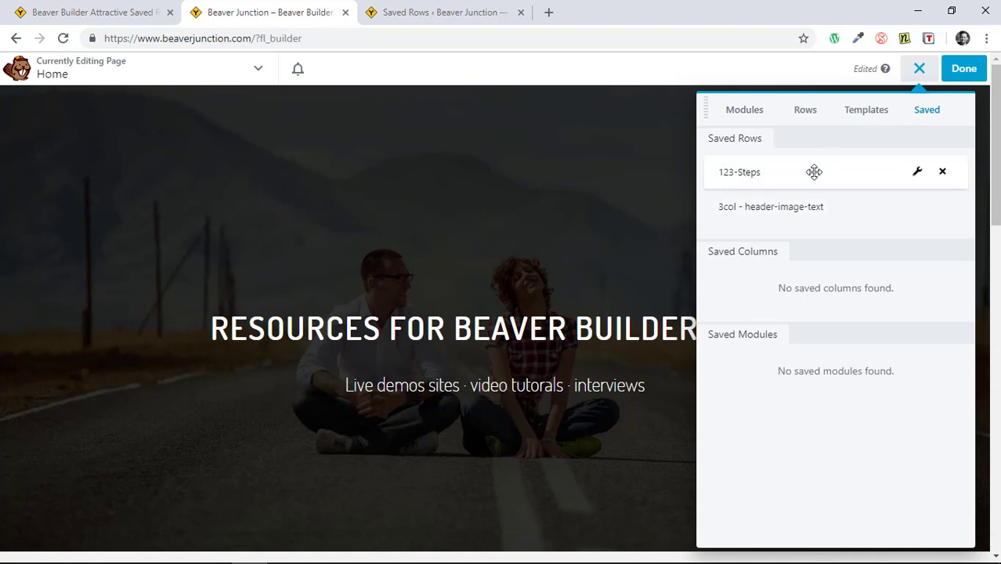
mouse_move(794, 174)
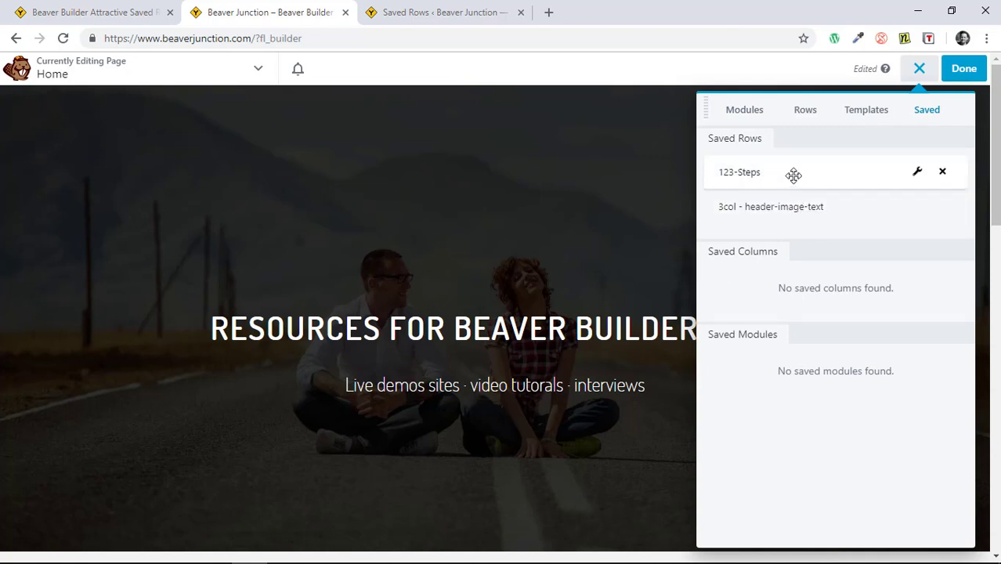
mouse_move(817, 386)
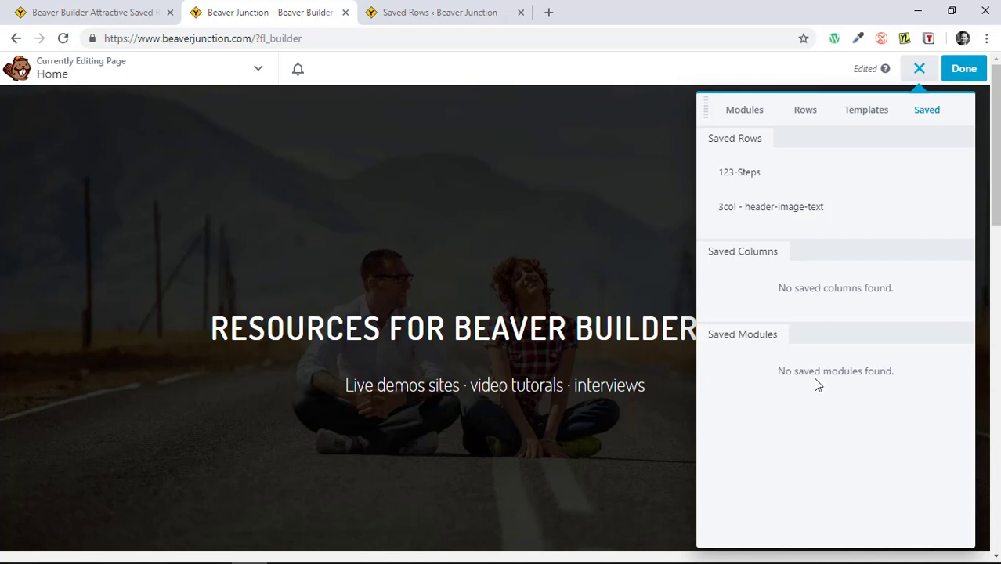
mouse_move(841, 172)
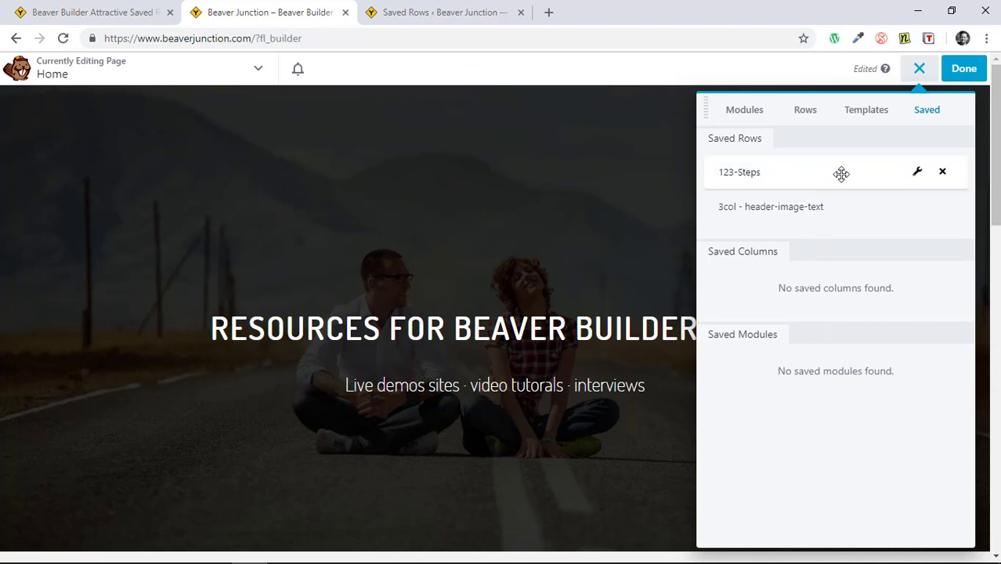
mouse_move(835, 176)
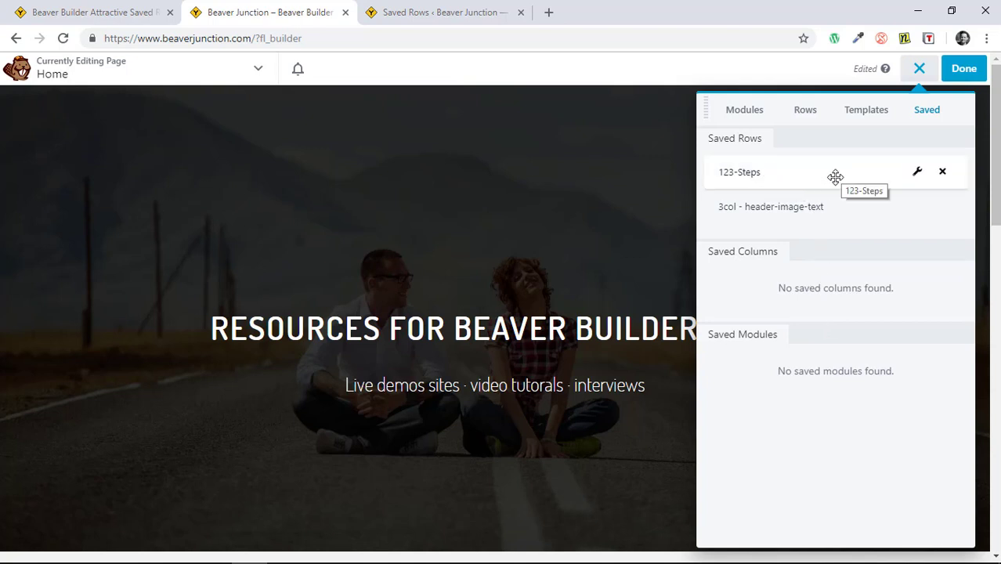
mouse_move(856, 171)
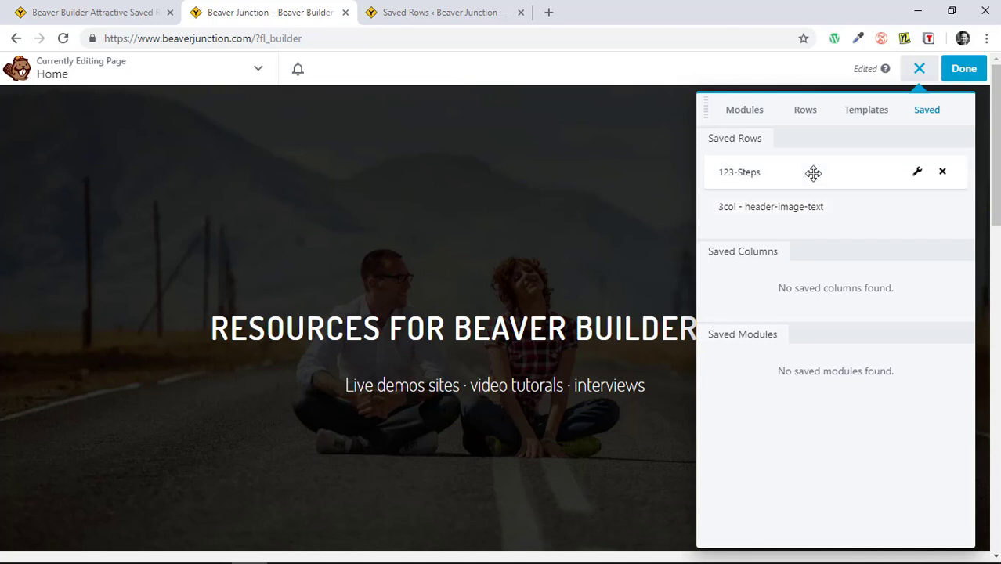
mouse_move(658, 152)
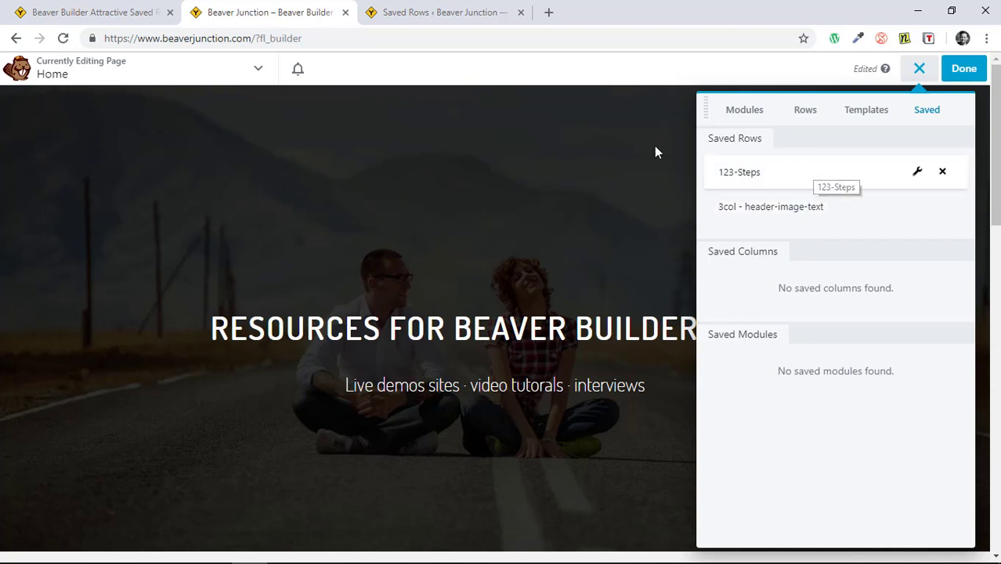
- Edit the 123-Steps saved row and set its Order attribute to 1
click(443, 12)
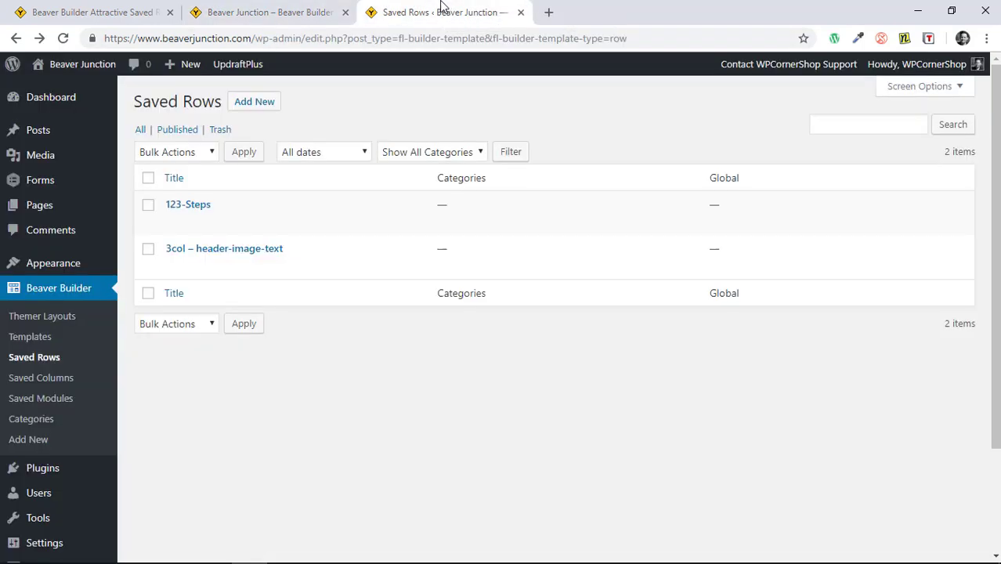
mouse_move(34, 287)
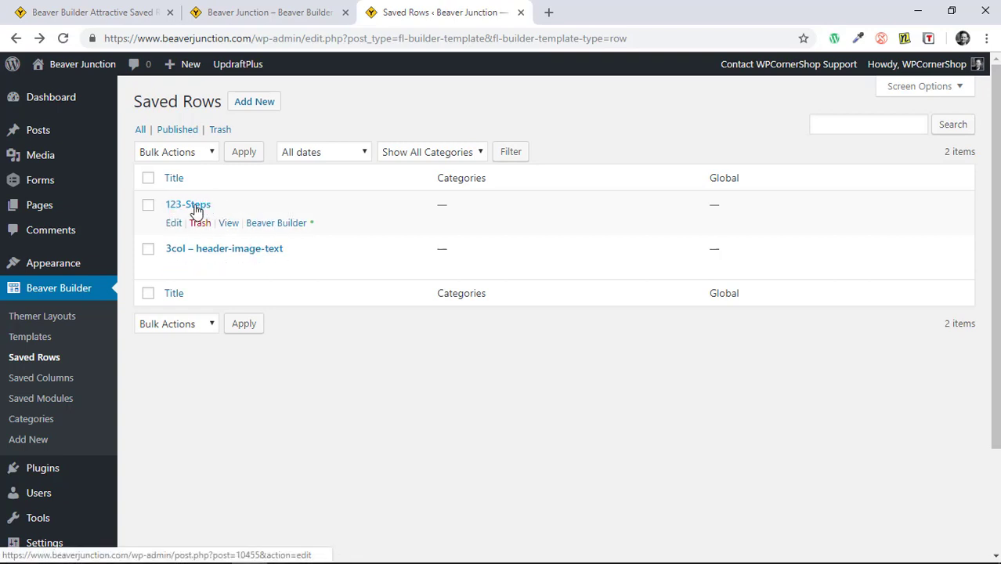
click(188, 204)
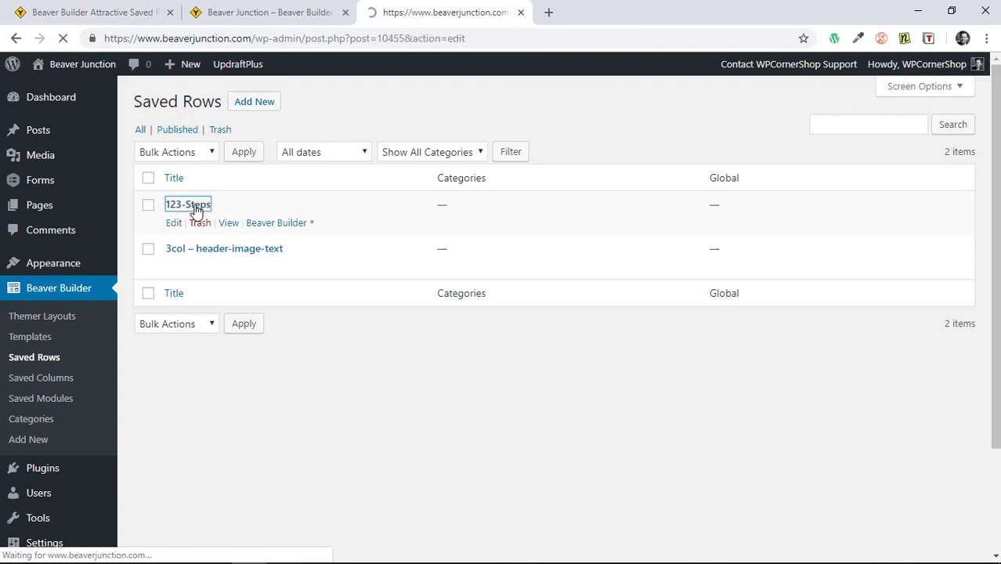
click(188, 204)
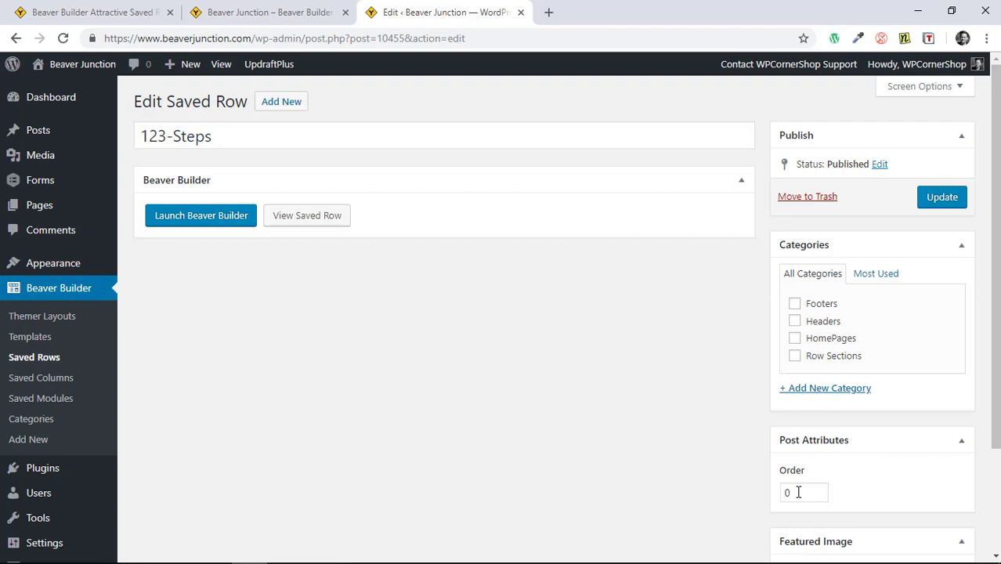
click(799, 492)
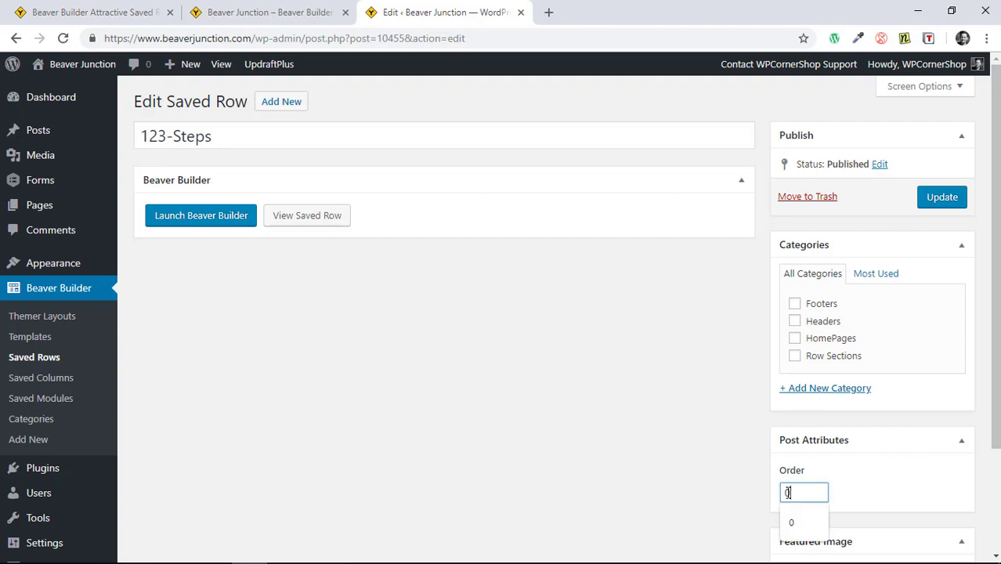
text(1)
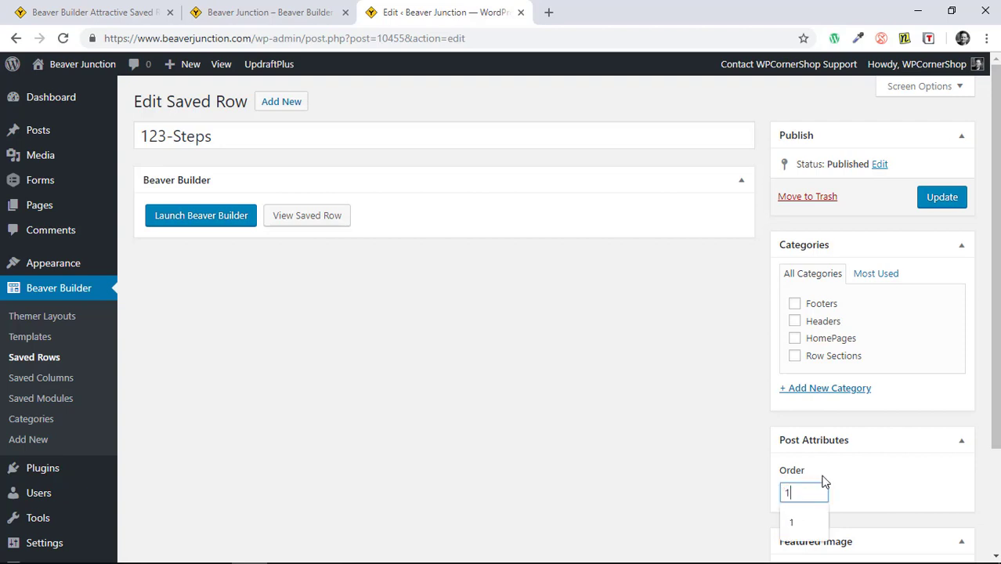
scroll(down, 3)
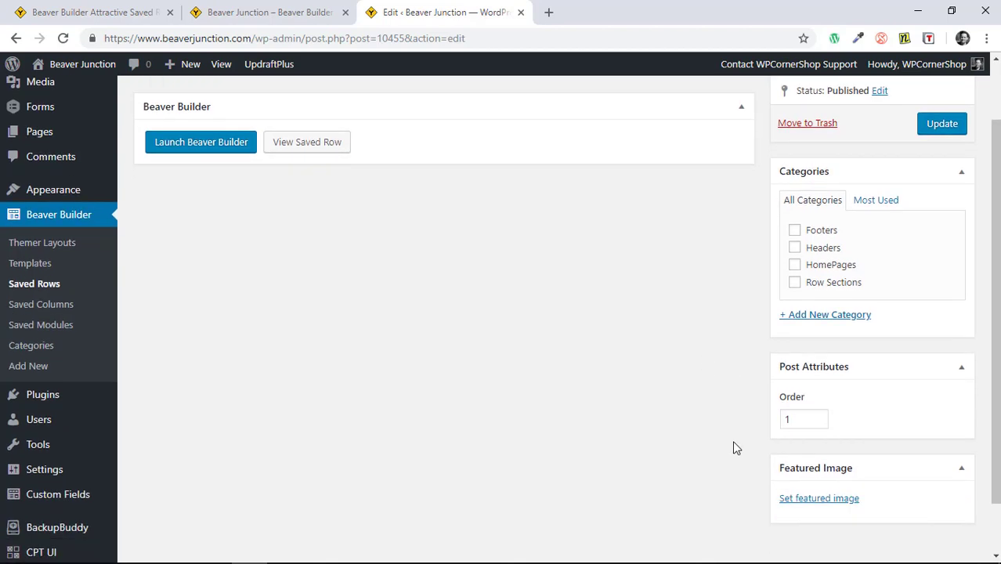
mouse_move(818, 468)
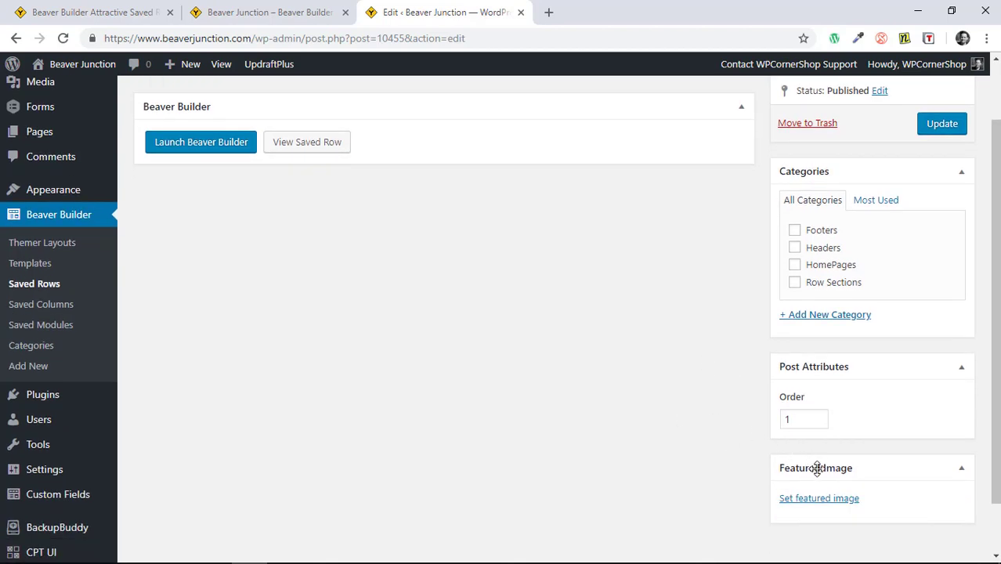
- Set 1-2-3-steps.png as the 123-Steps featured image, update, and return to Saved Rows
click(816, 498)
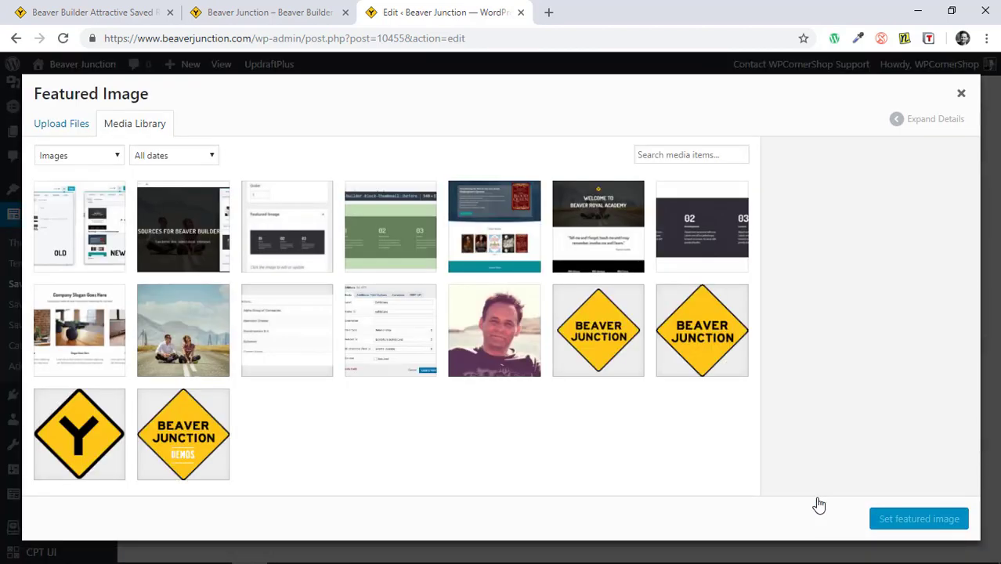
click(701, 226)
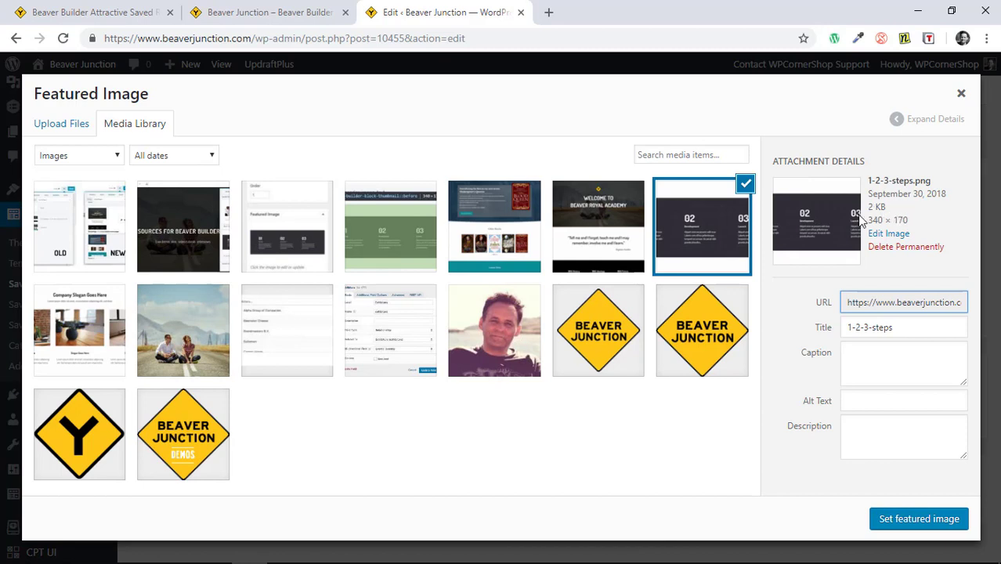
mouse_move(871, 220)
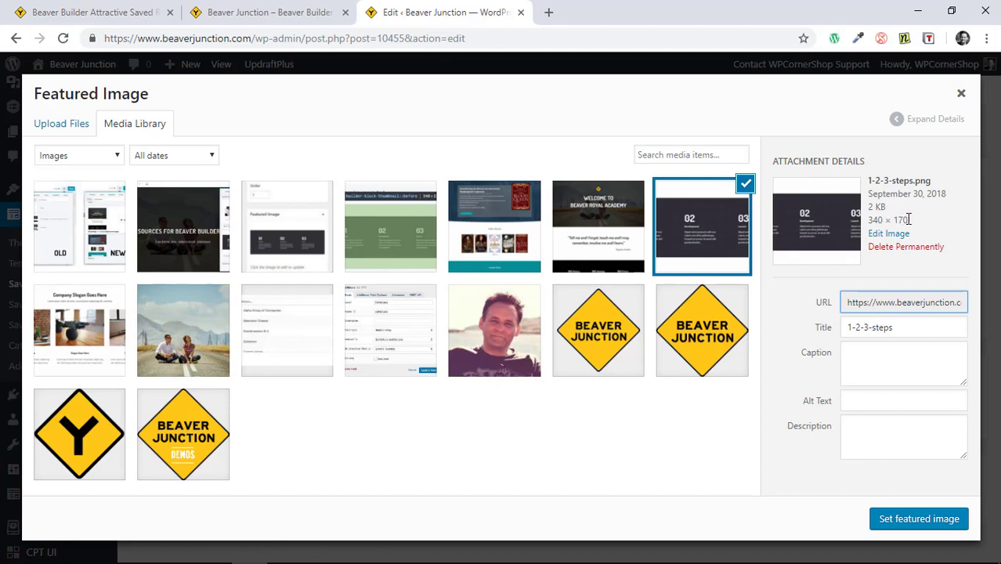
click(960, 94)
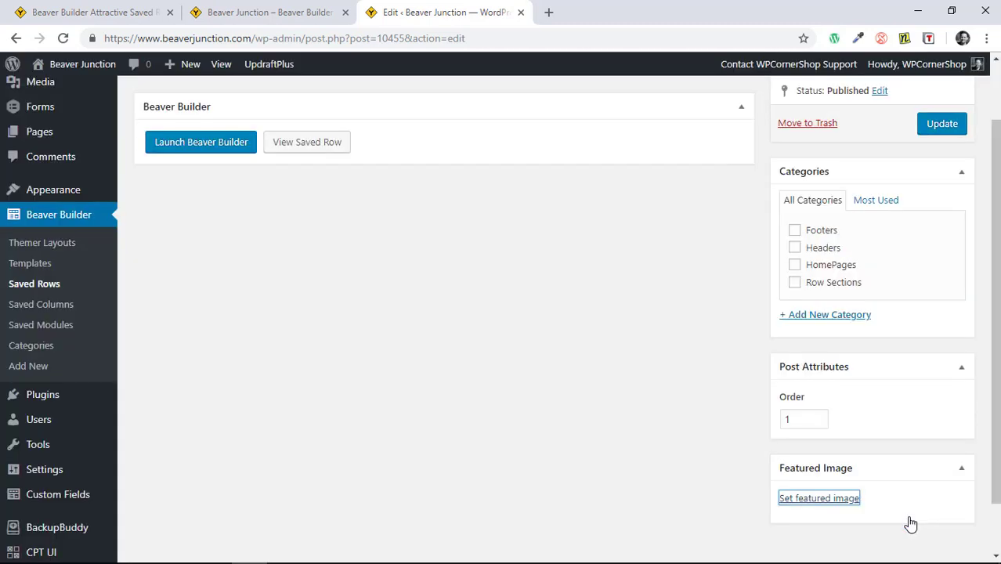
click(819, 499)
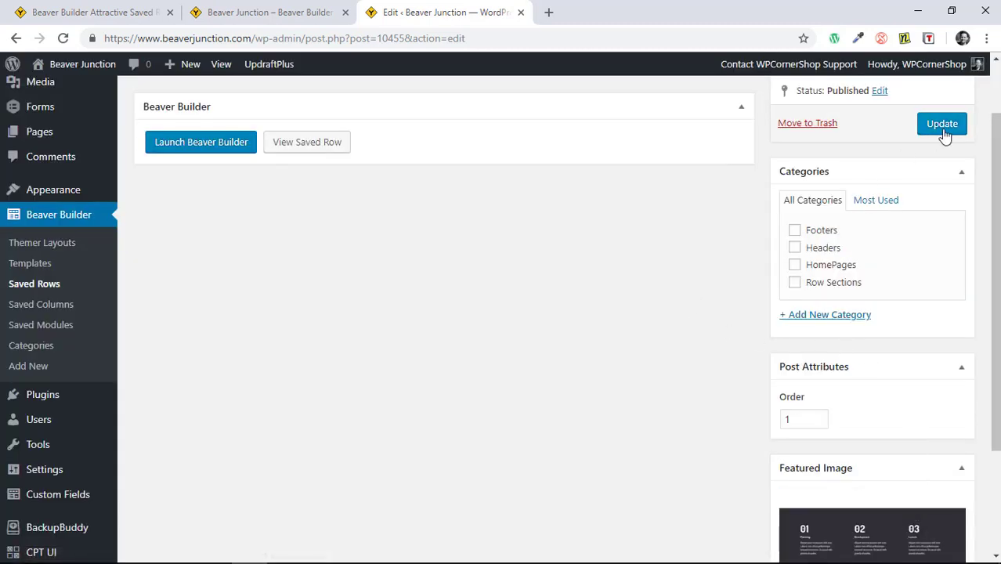
click(941, 124)
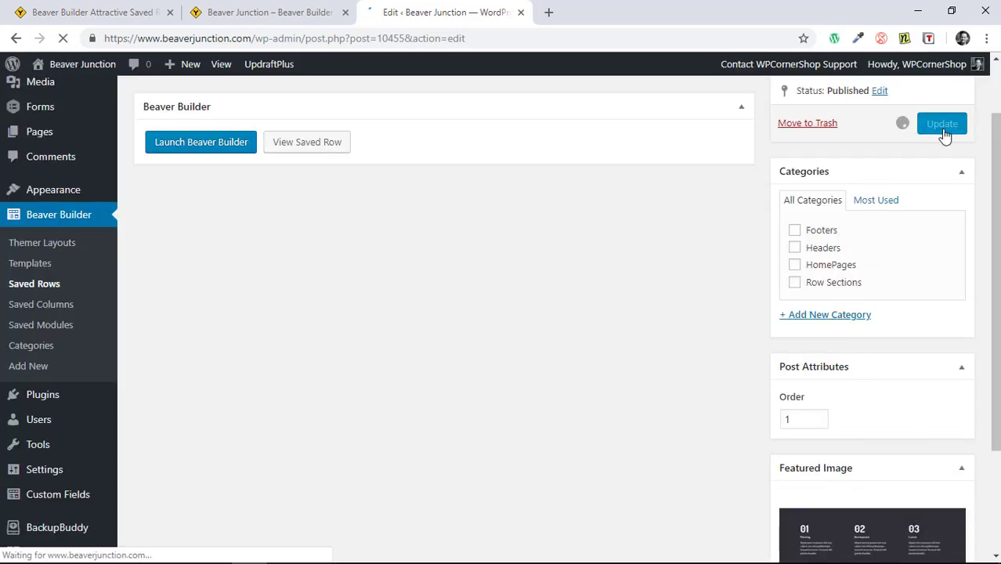
click(942, 123)
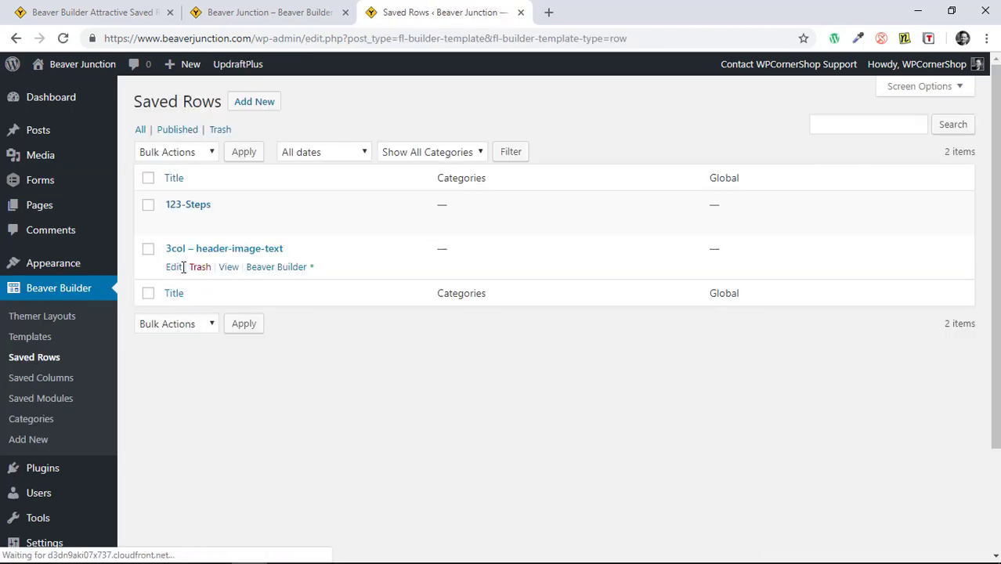
- Set 3col-head-image-text.png as the 3col – header-image-text featured image and update
click(224, 249)
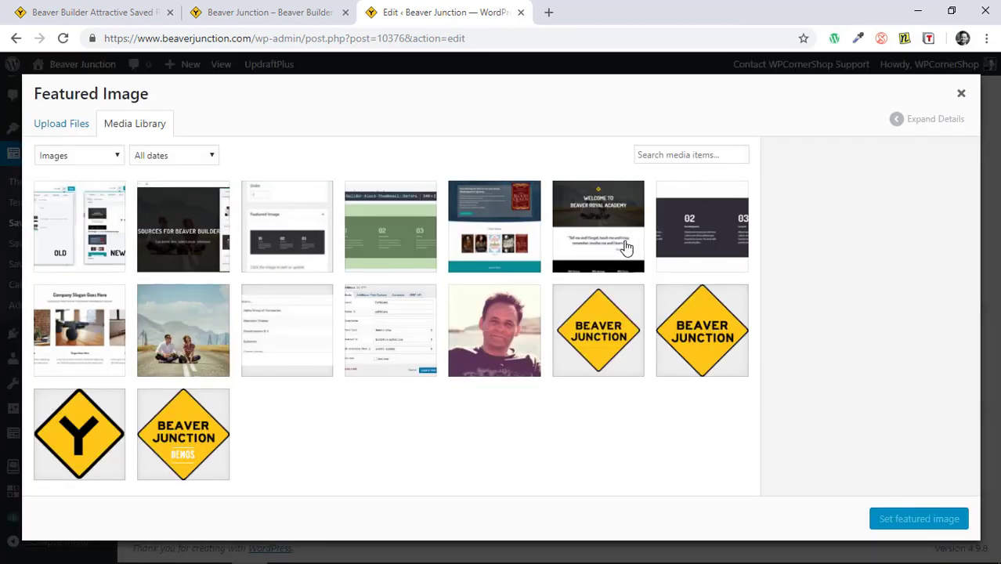
click(81, 330)
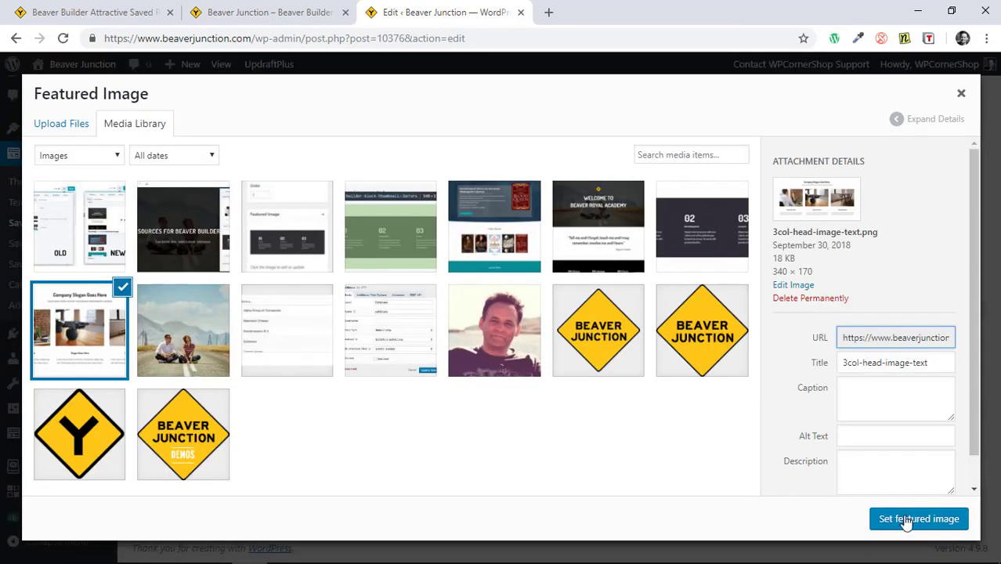
click(918, 519)
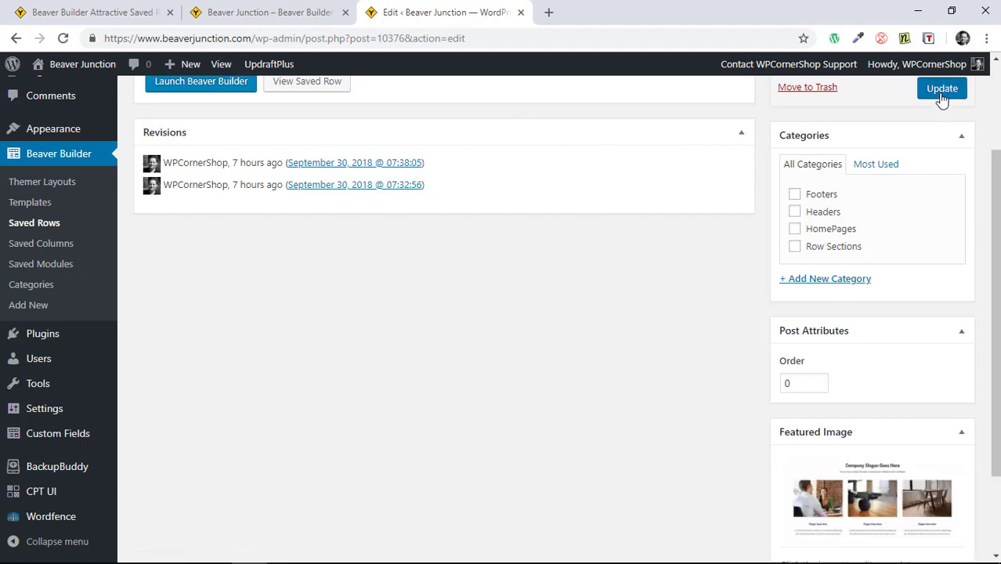
click(943, 88)
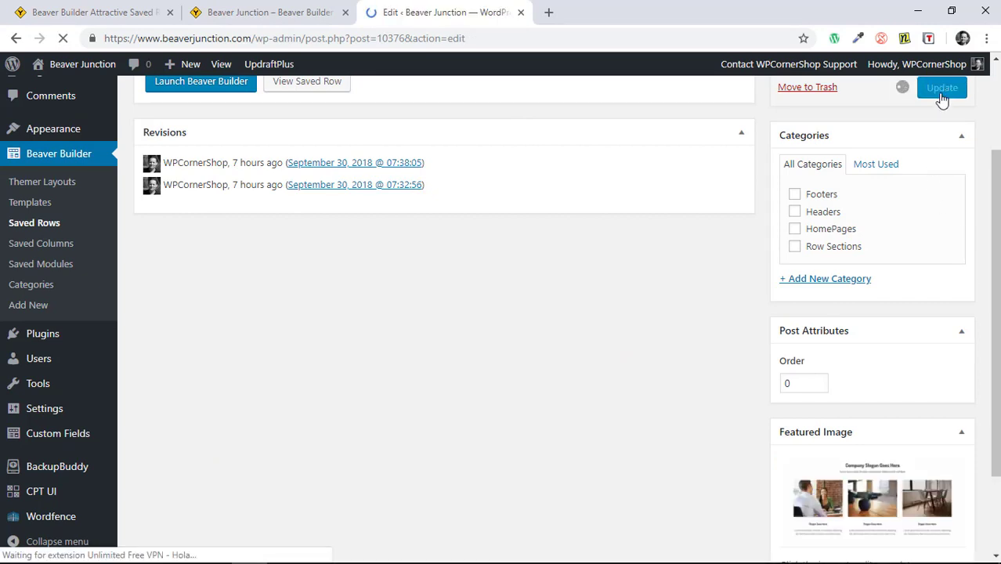
click(270, 12)
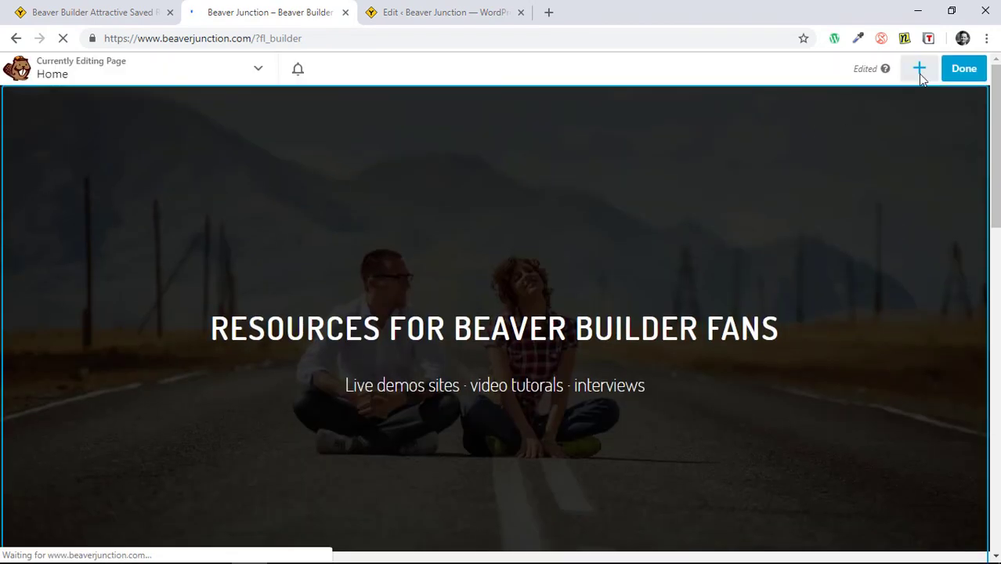
- Check the builder's Saved panel for both rows' new thumbnails
click(920, 68)
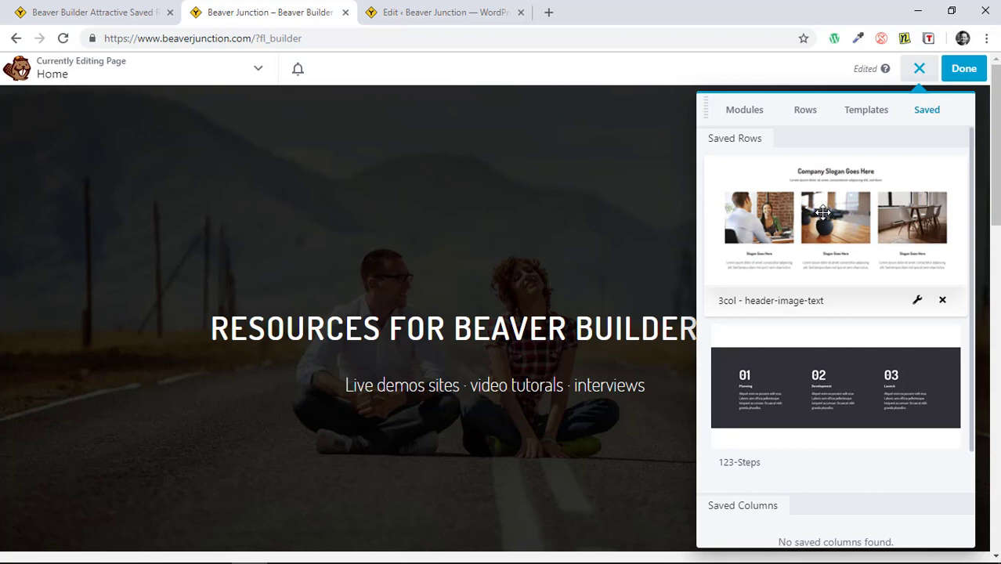
scroll(down, 3)
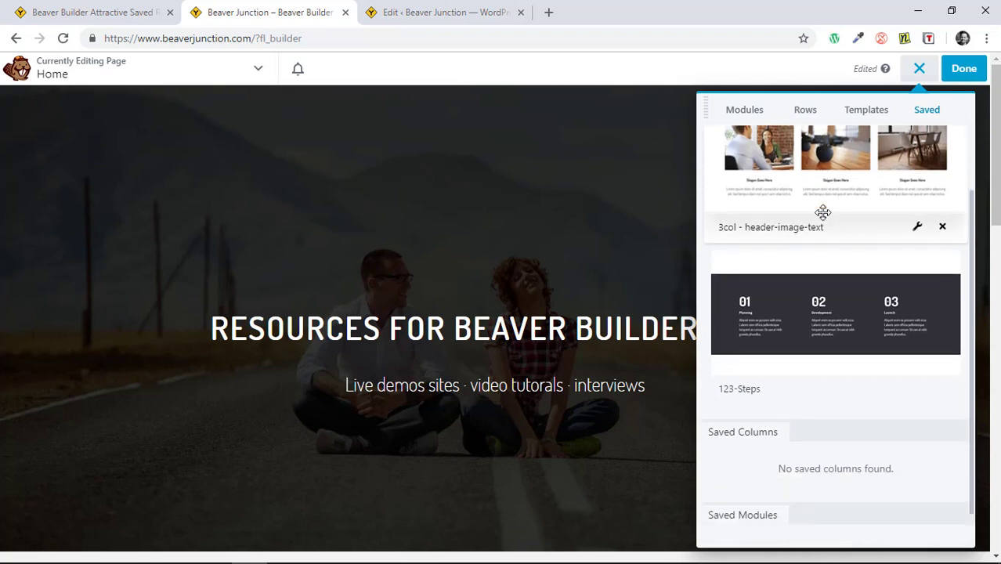